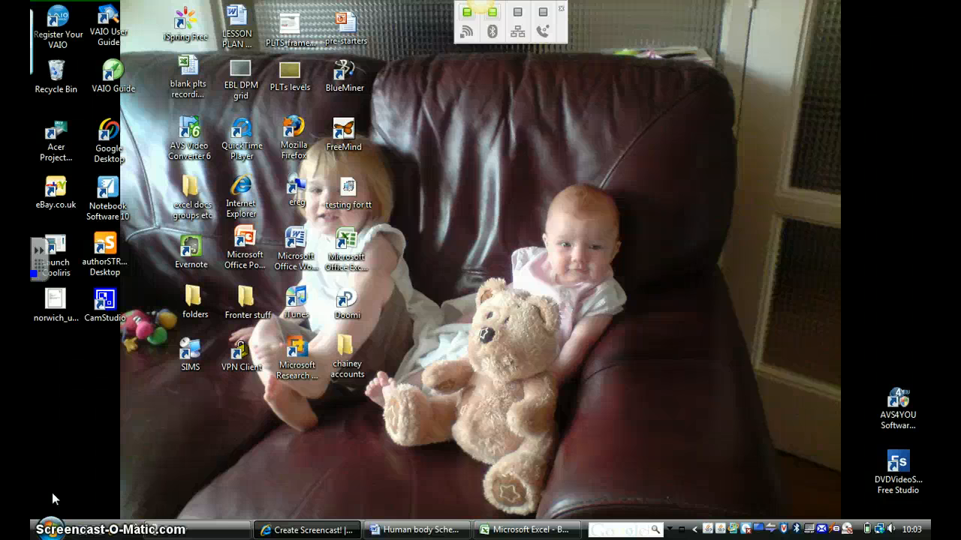
mouse_move(237, 399)
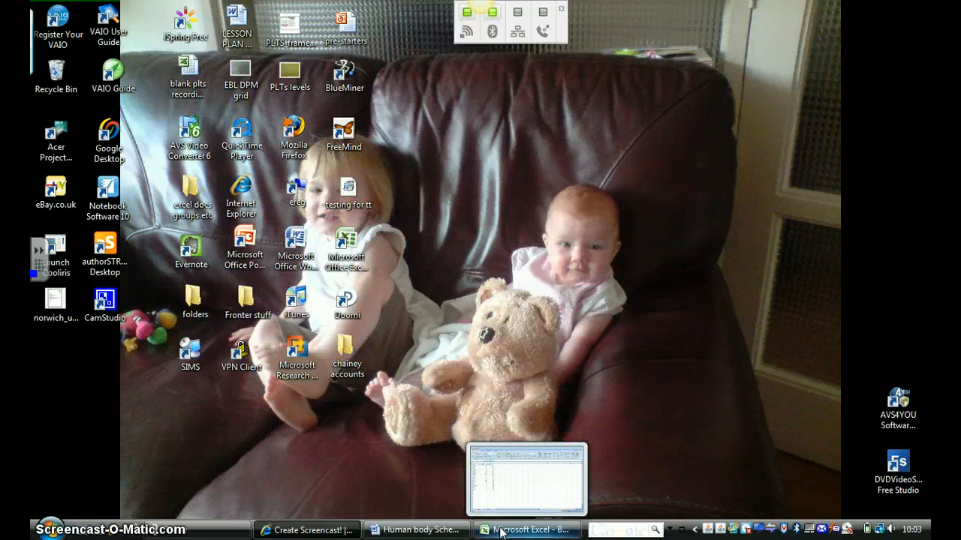
Restore the Book1 window holding the fourteen names with arm span and height values
left_click(525, 530)
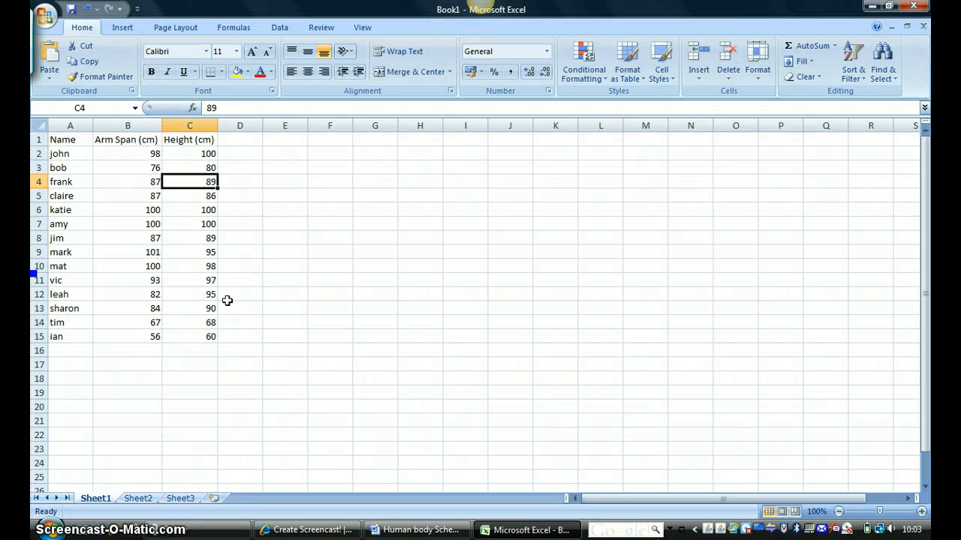
mouse_move(79, 267)
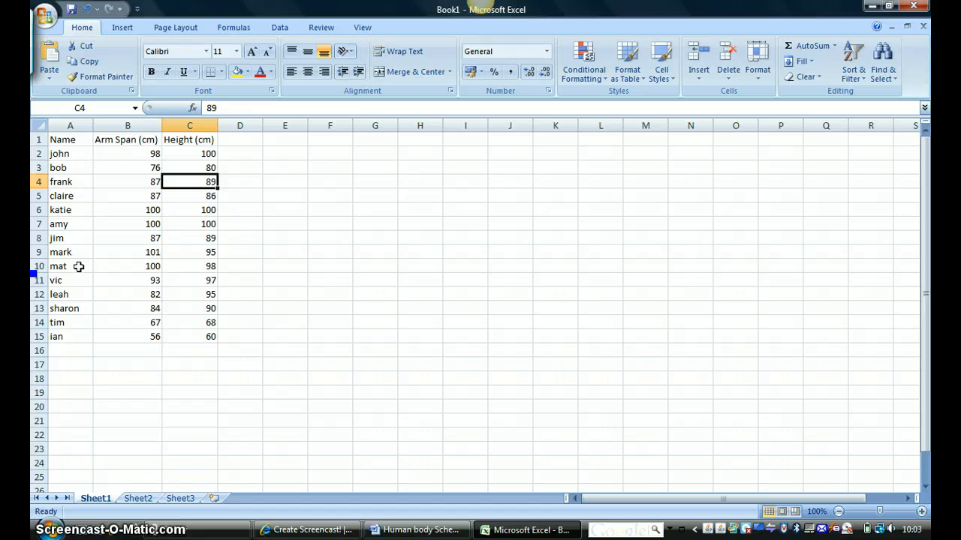
mouse_move(100, 182)
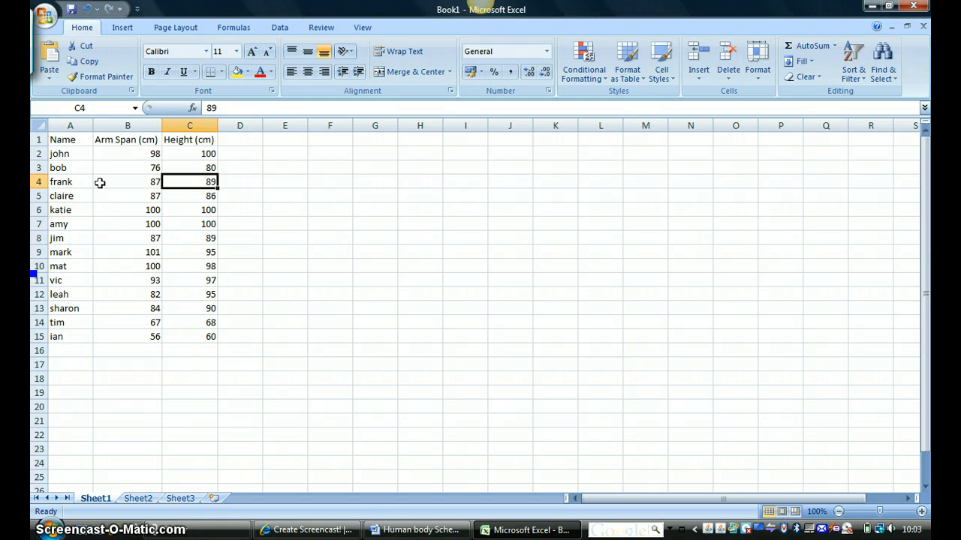
mouse_move(137, 168)
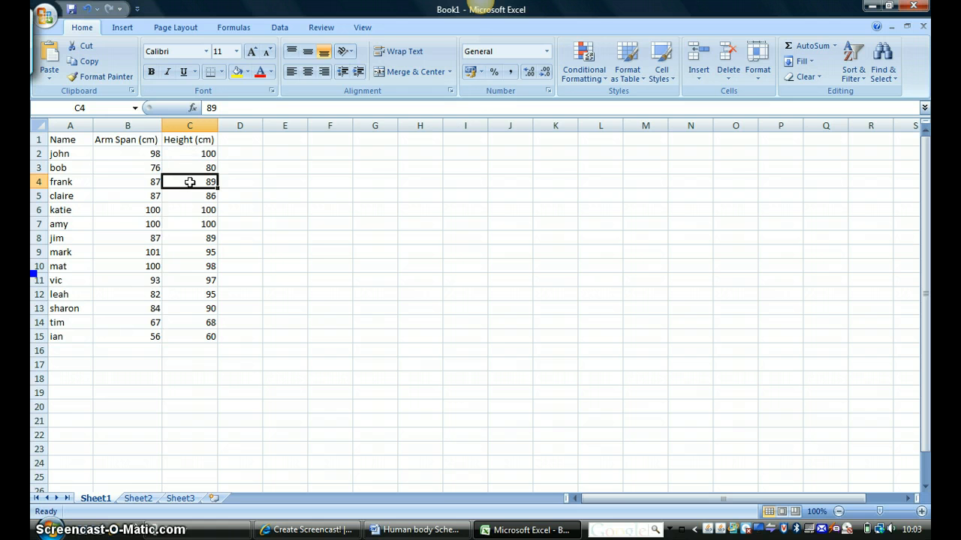
mouse_move(172, 200)
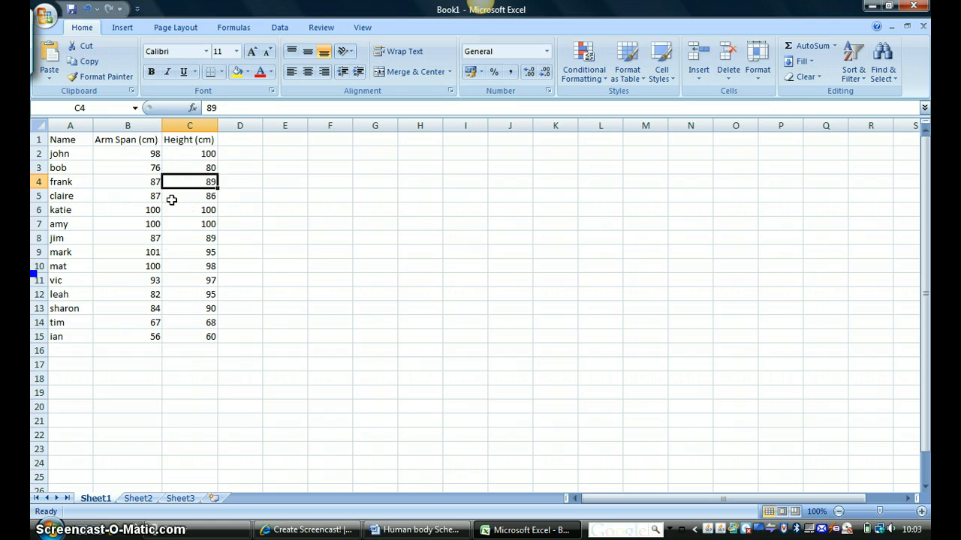
mouse_move(178, 206)
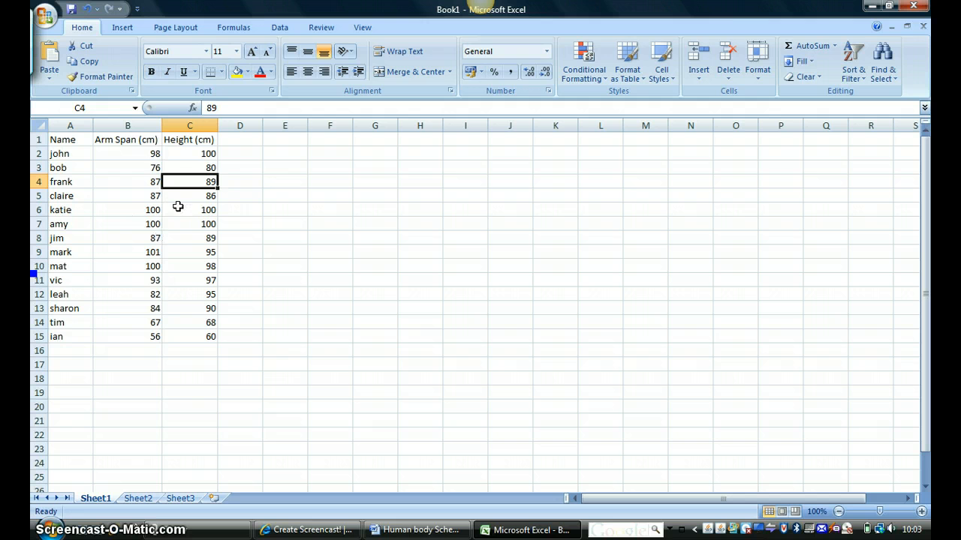
mouse_move(141, 197)
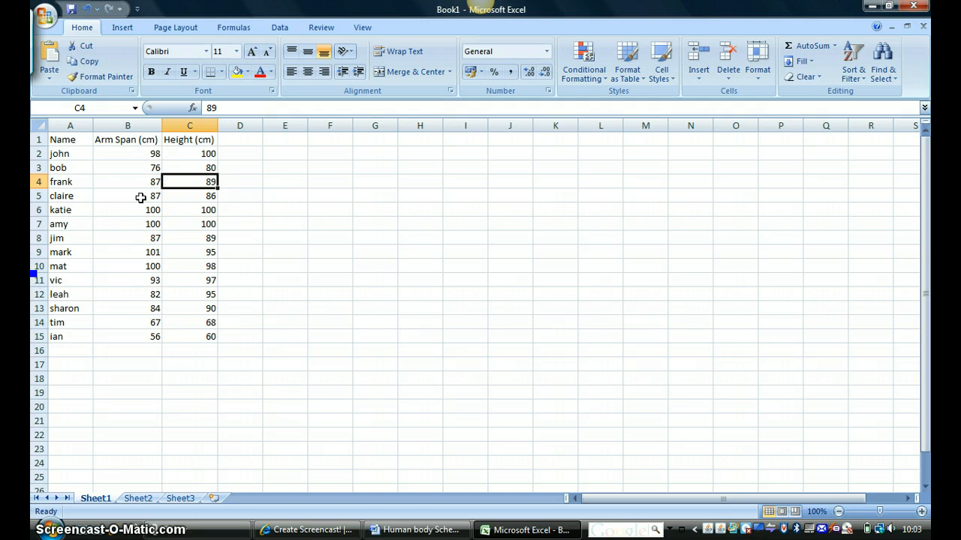
mouse_move(184, 164)
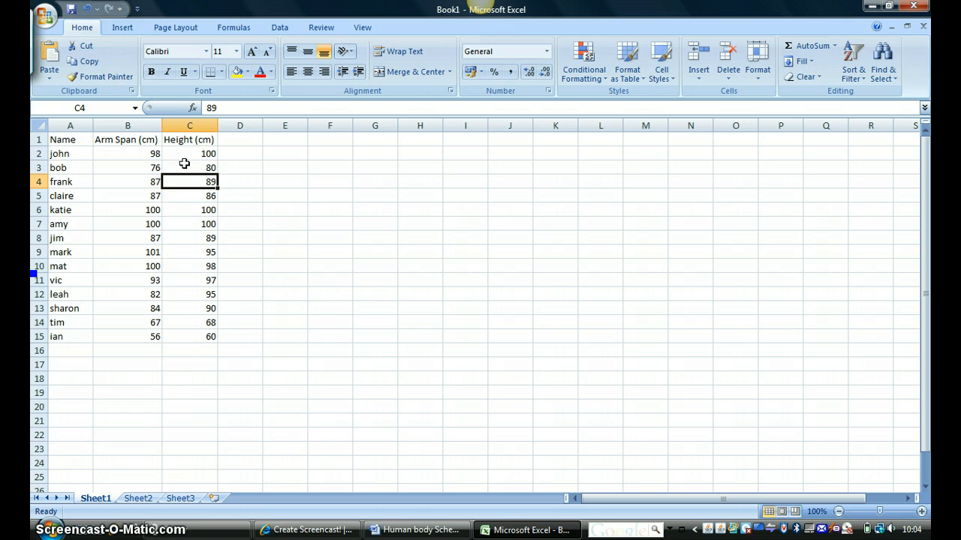
mouse_move(136, 144)
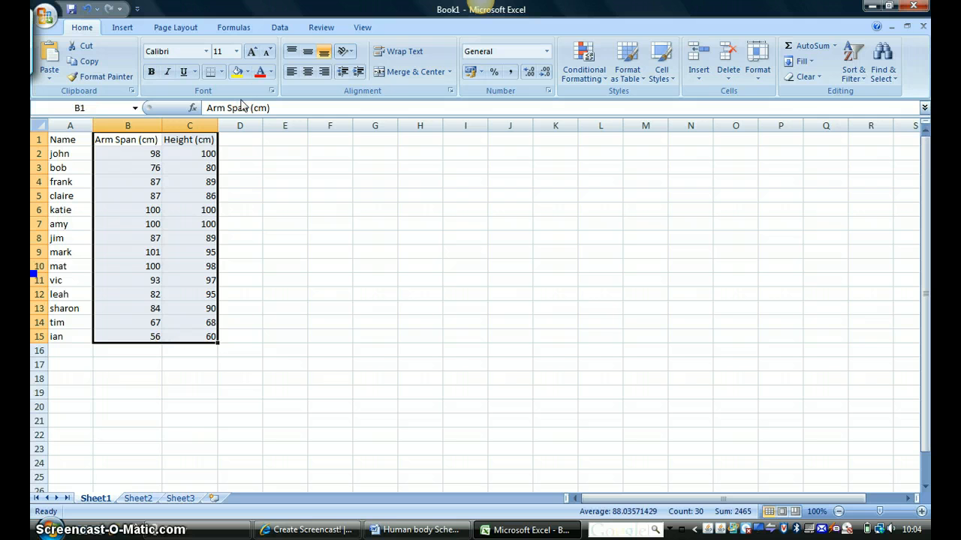
With B1:C15 selected, show the scatter chart kinds from the Insert ribbon's Charts group
left_click(122, 27)
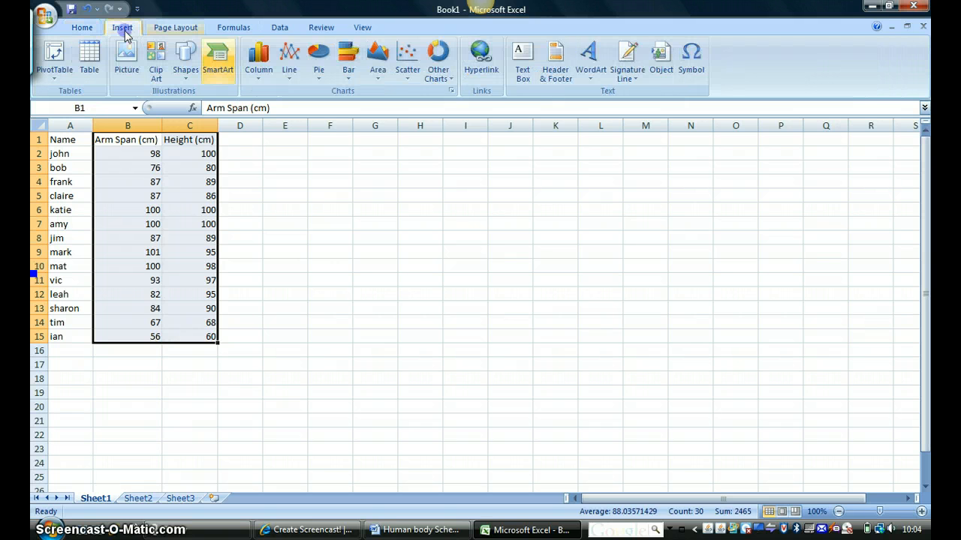
mouse_move(407, 57)
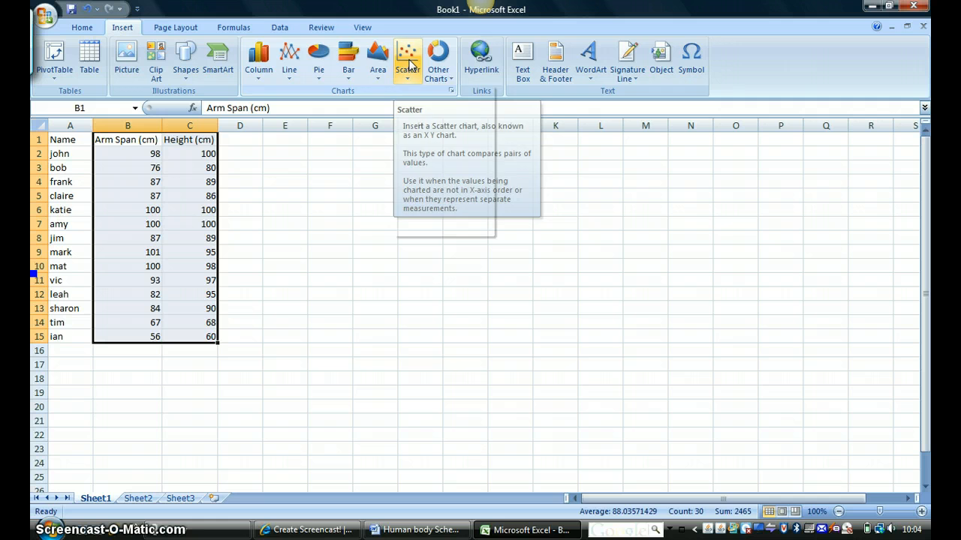
left_click(408, 60)
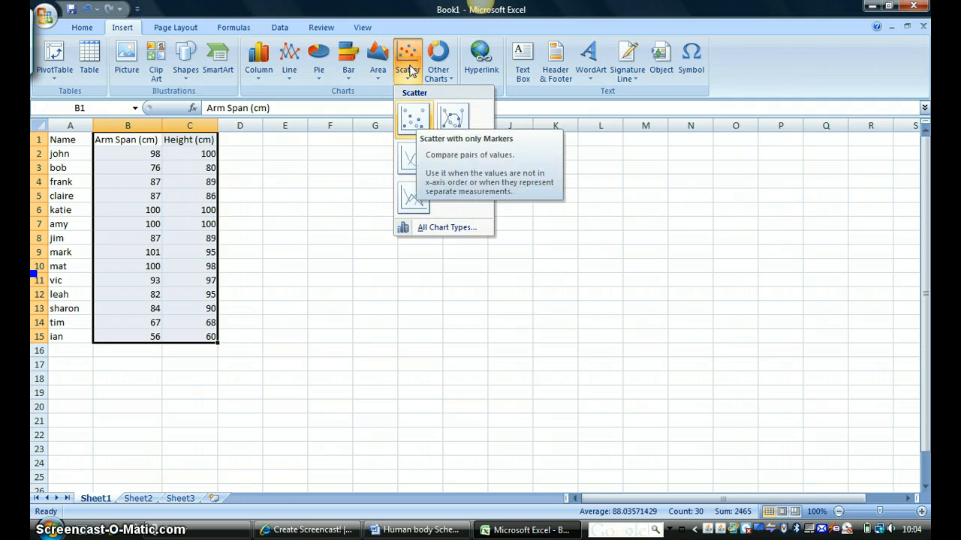
Insert a Scatter with only Markers chart of height against arm span beside the table
left_click(413, 116)
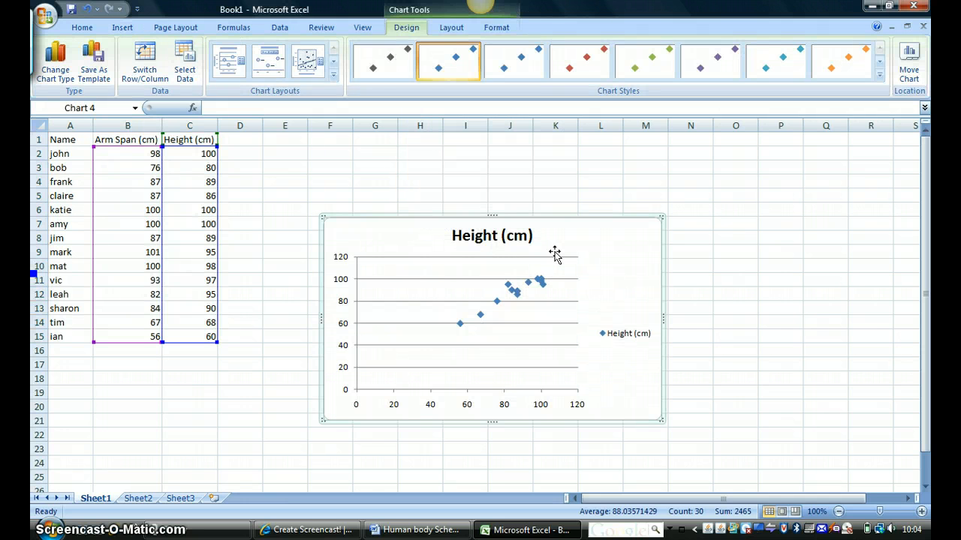
mouse_move(459, 356)
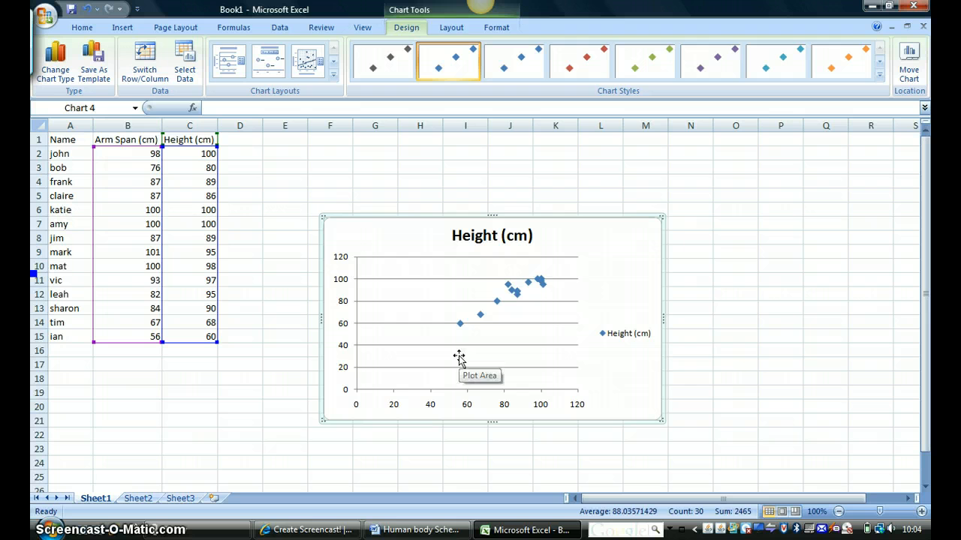
mouse_move(359, 294)
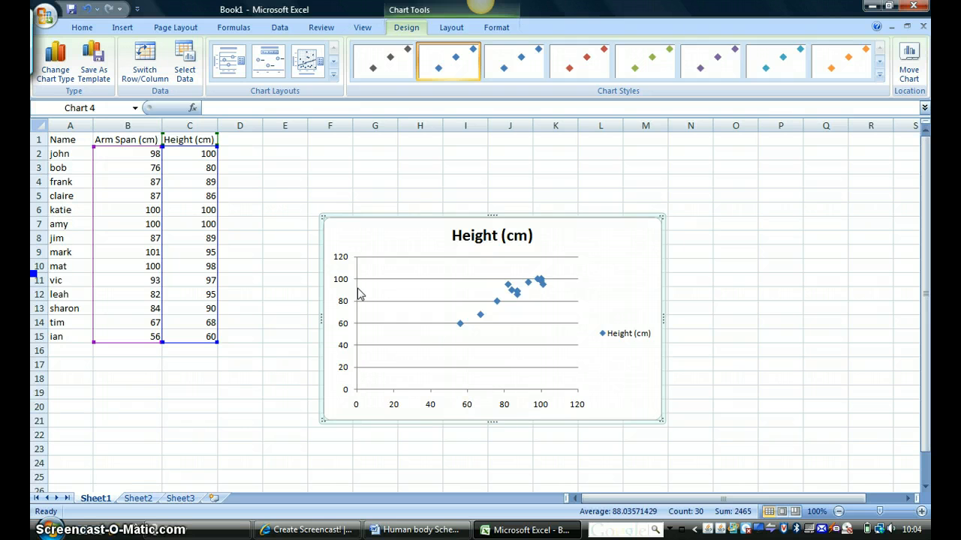
mouse_move(463, 330)
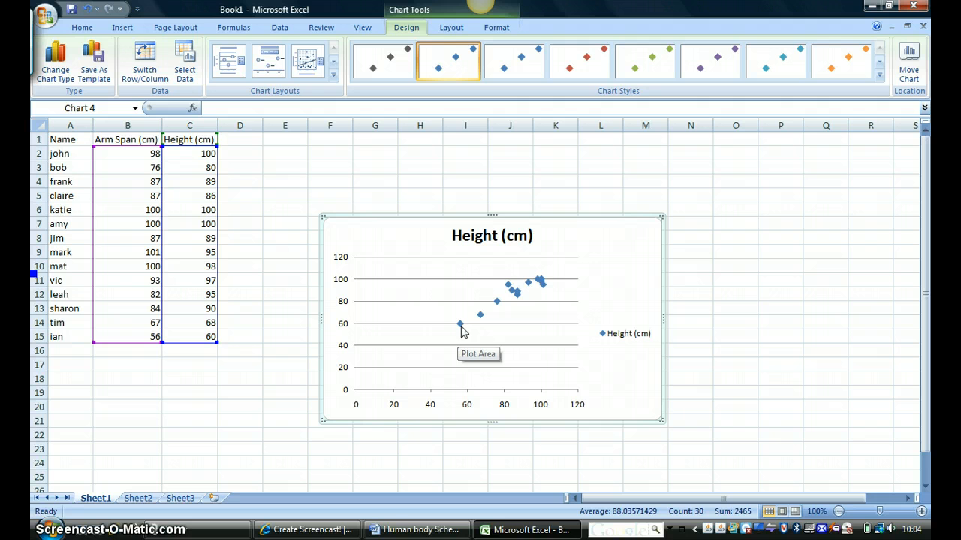
mouse_move(475, 319)
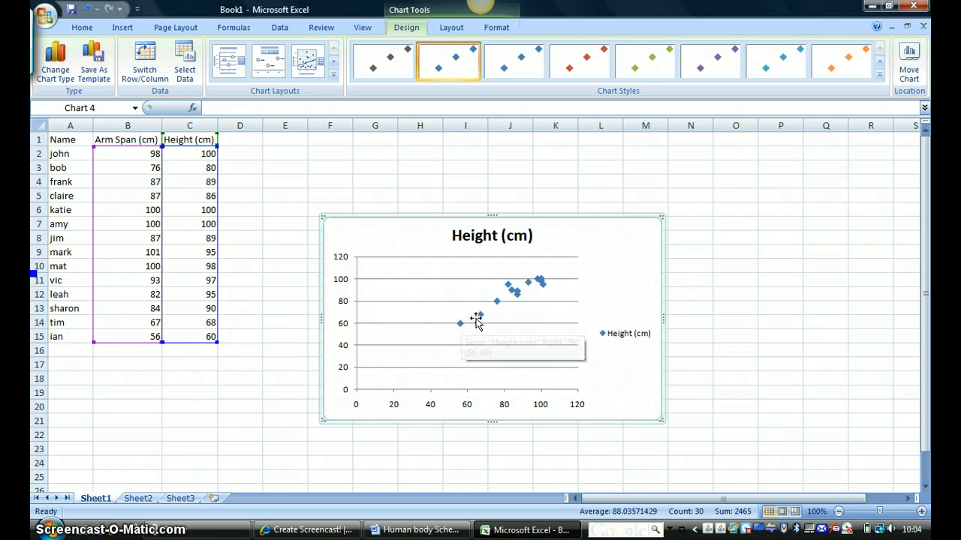
mouse_move(498, 308)
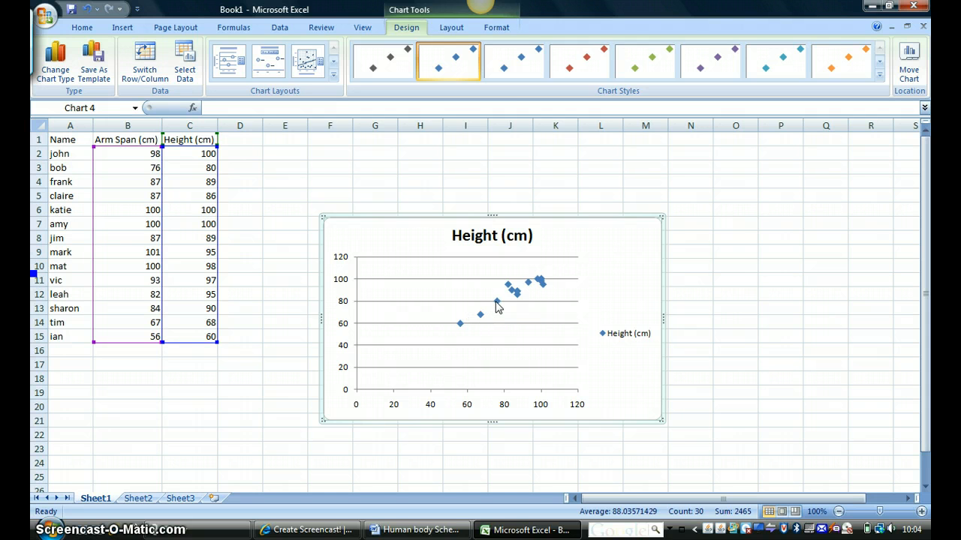
mouse_move(401, 364)
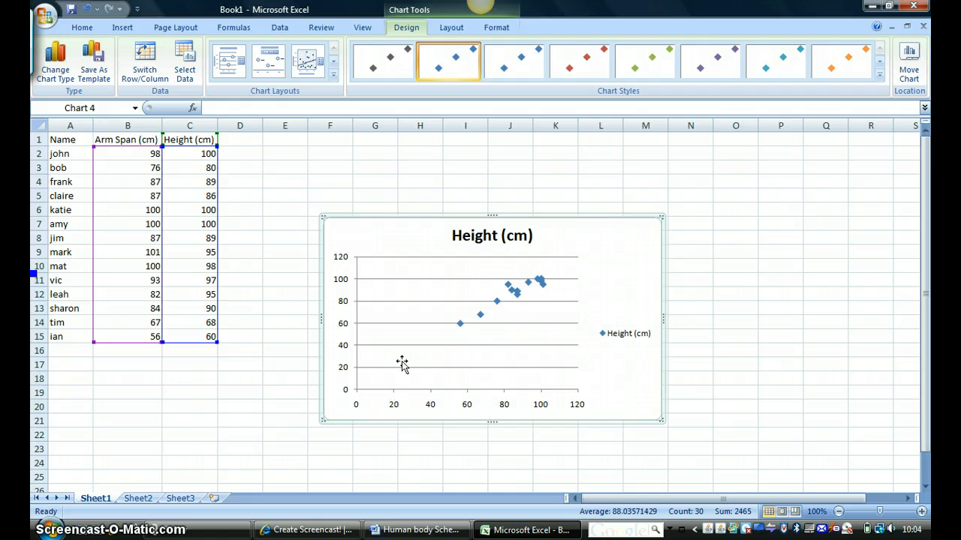
mouse_move(544, 270)
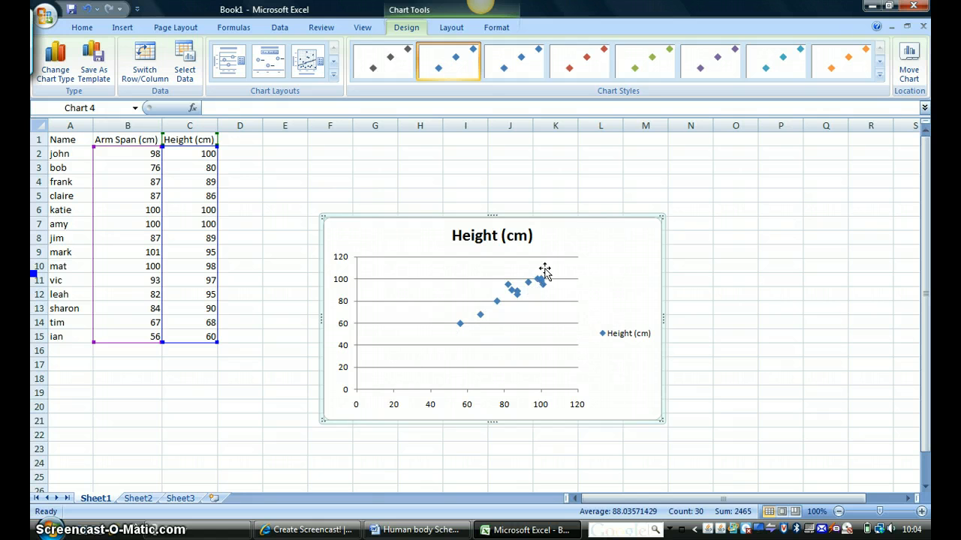
mouse_move(450, 331)
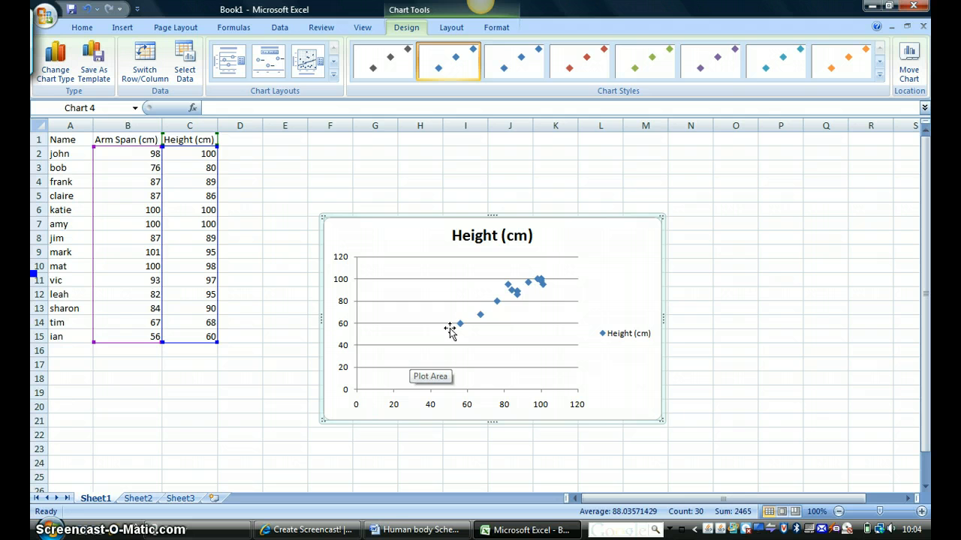
mouse_move(539, 283)
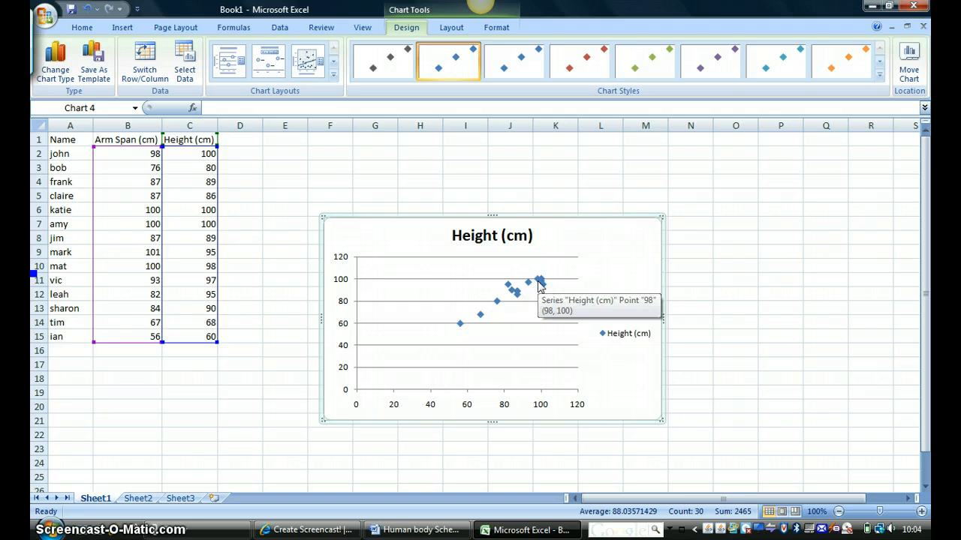
mouse_move(477, 313)
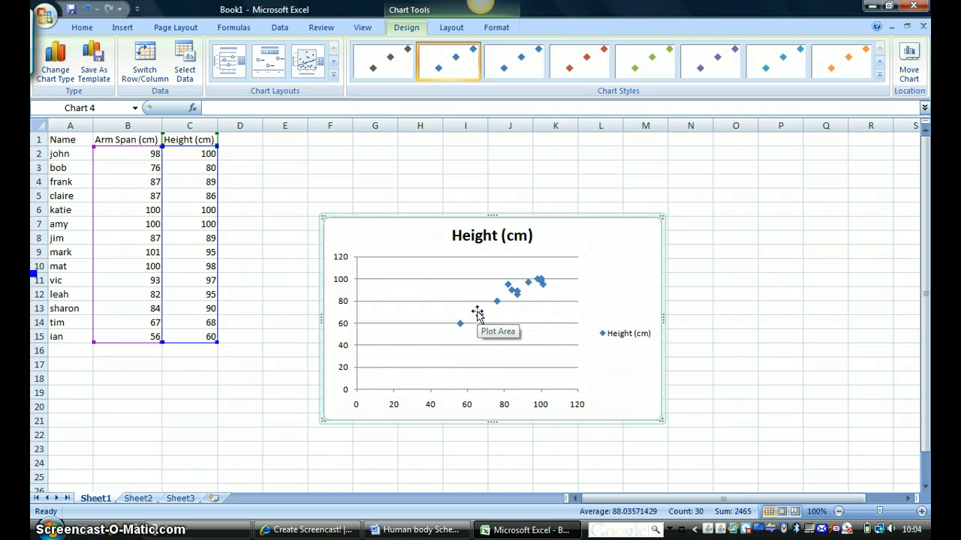
mouse_move(442, 349)
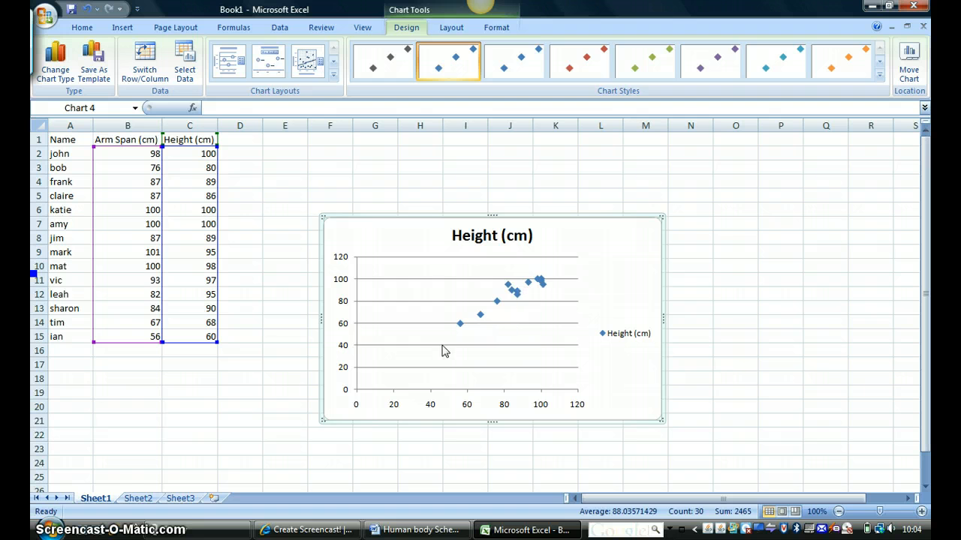